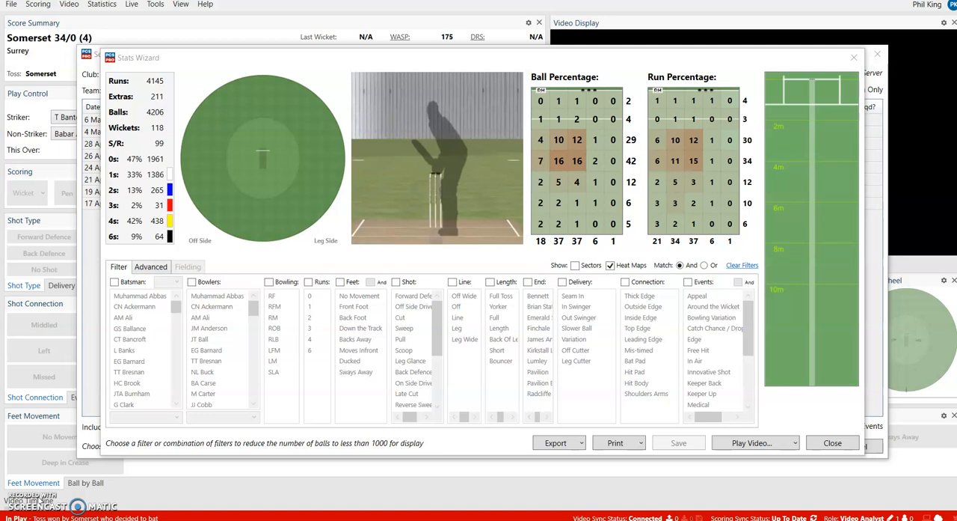
pyautogui.moveTo(85, 353)
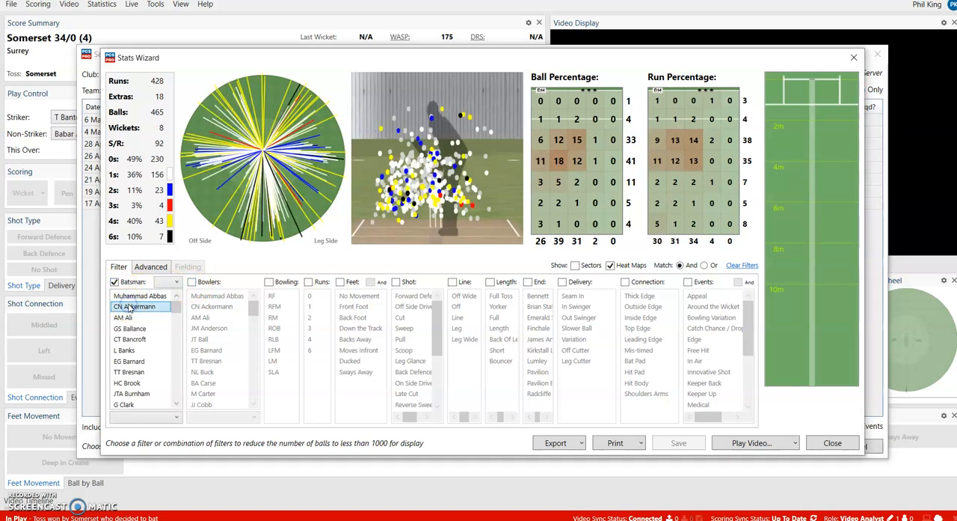
pyautogui.click(308, 282)
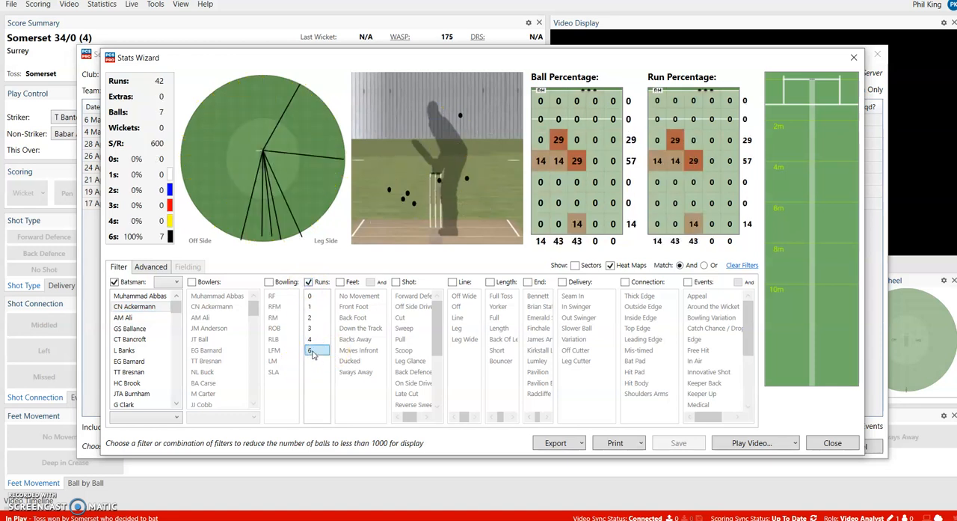
pyautogui.click(309, 339)
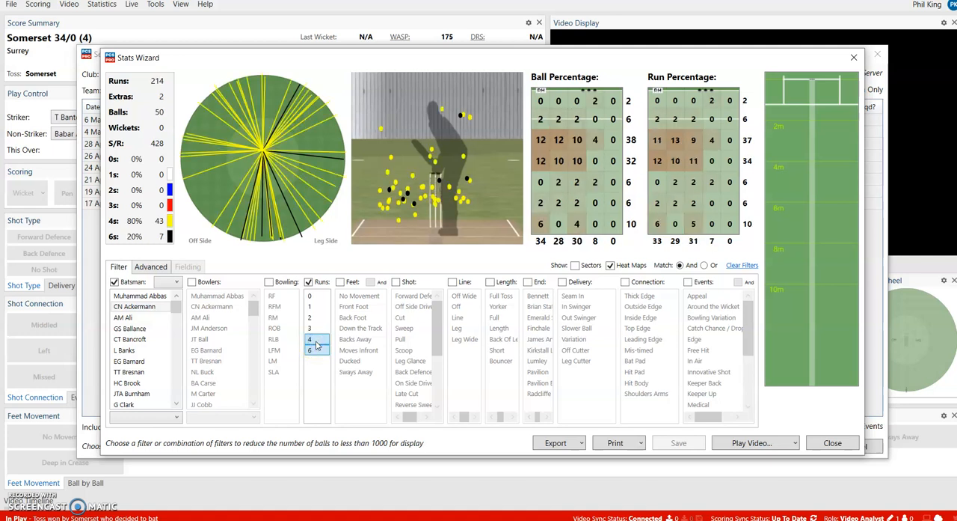
pyautogui.click(309, 281)
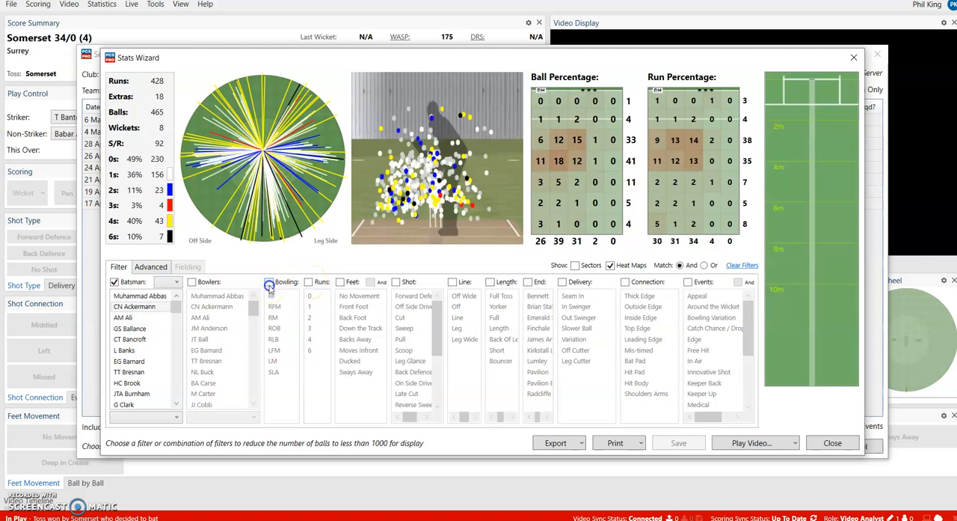
pyautogui.click(269, 282)
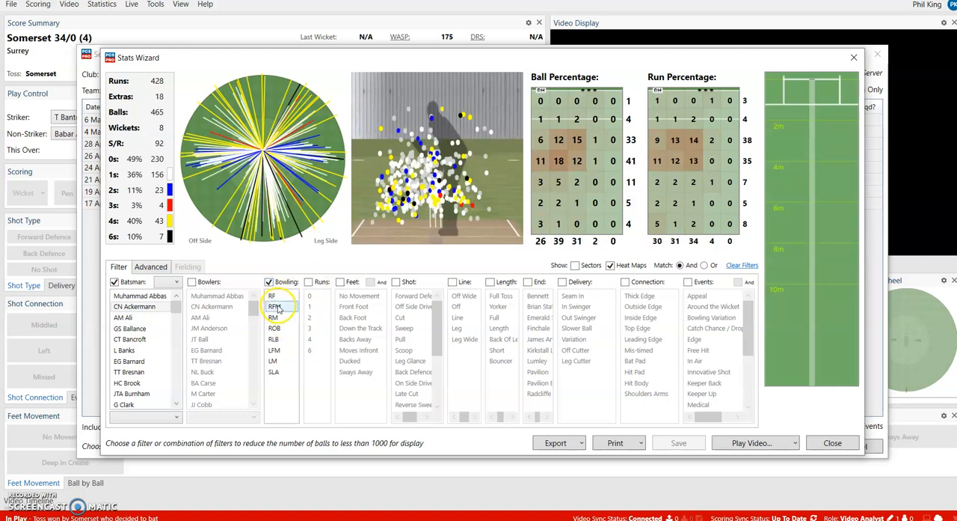
pyautogui.click(276, 306)
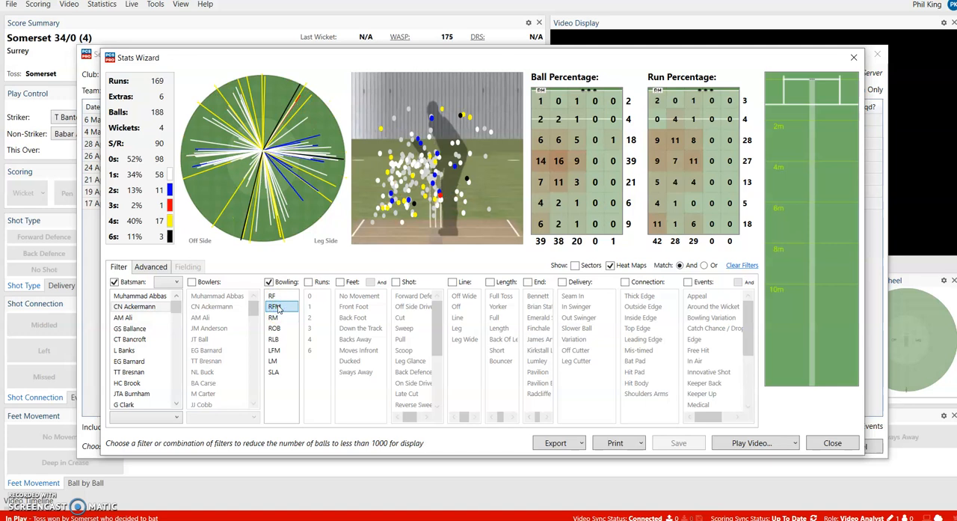
pyautogui.click(274, 305)
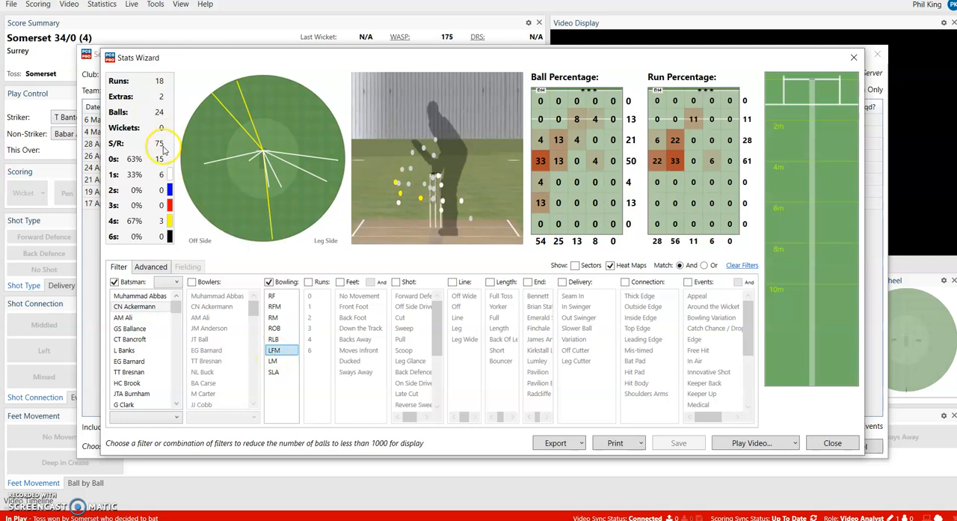
pyautogui.moveTo(167, 105)
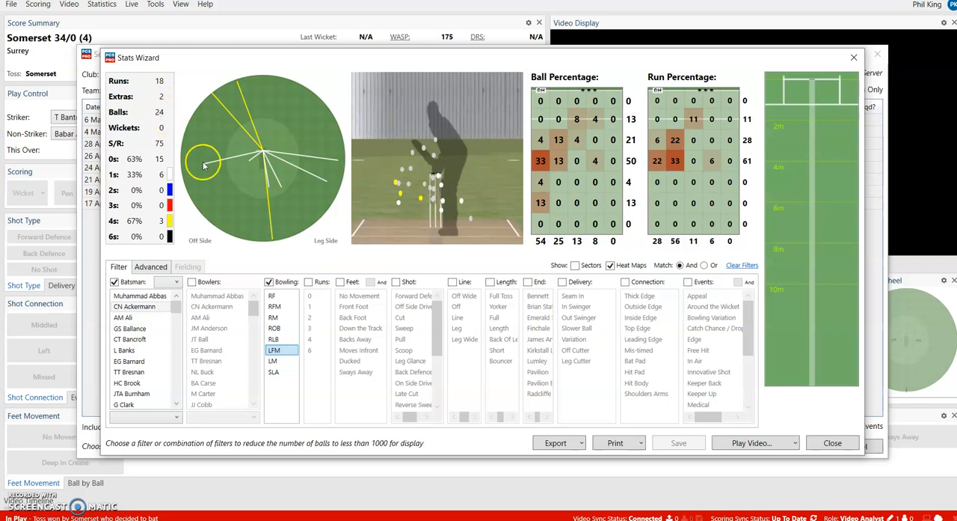
pyautogui.click(275, 305)
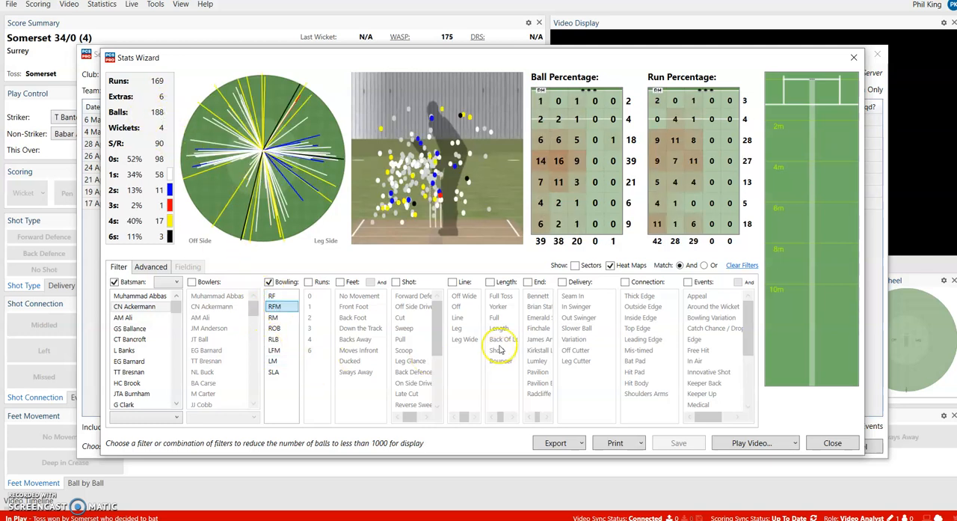
pyautogui.click(269, 282)
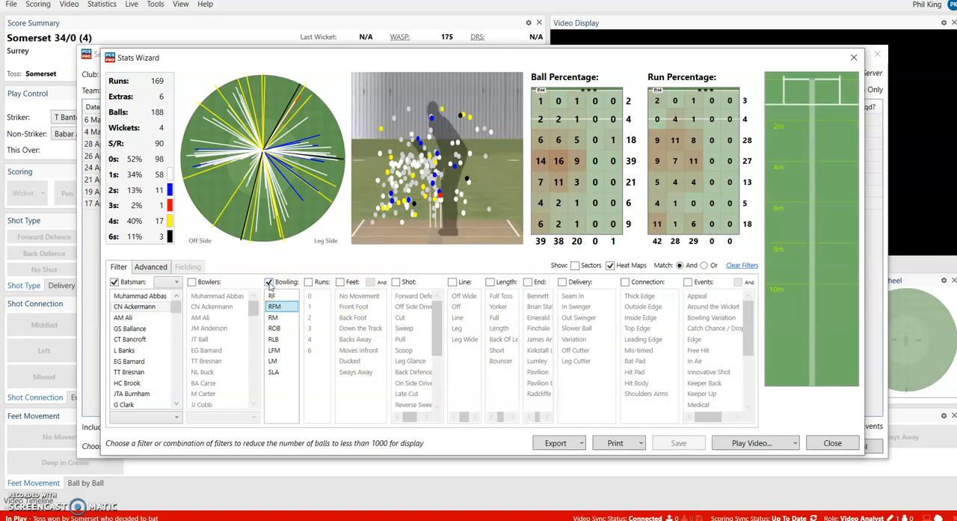
pyautogui.click(269, 282)
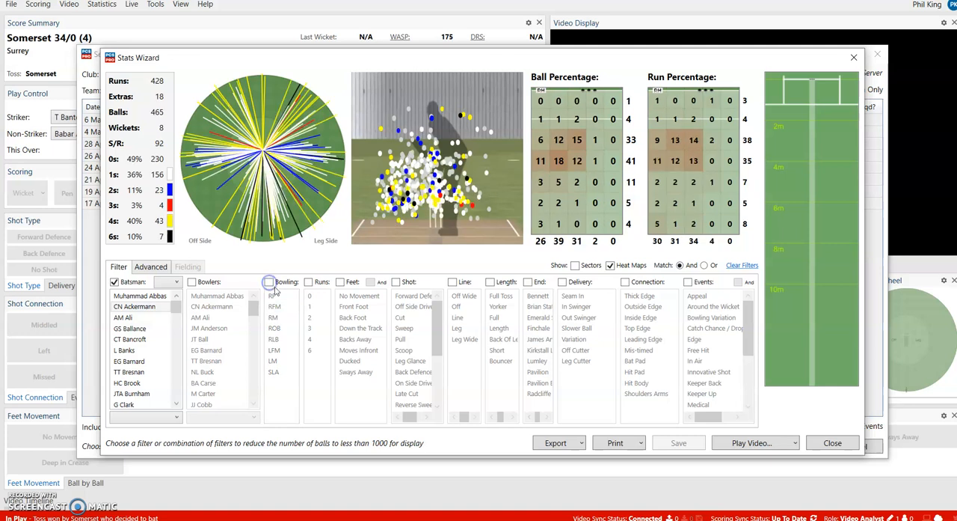